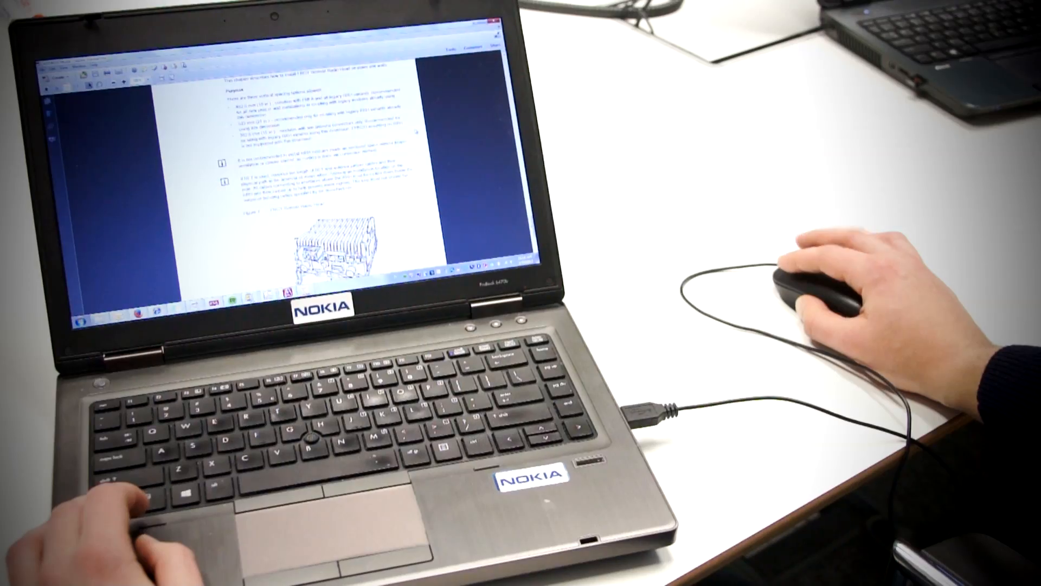
{"action": "scroll", "scroll_direction": "down", "scroll_amount": 3}
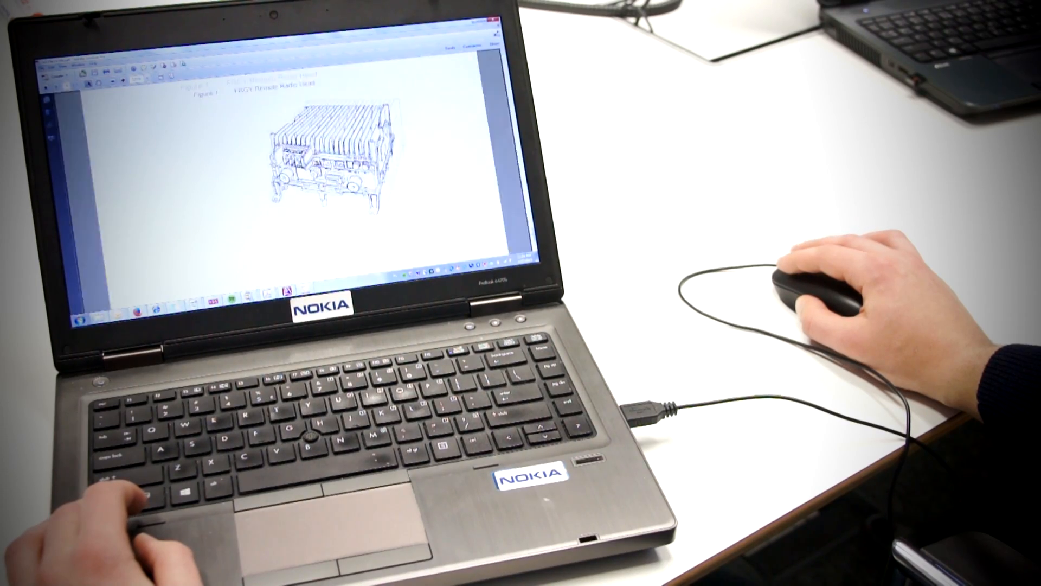